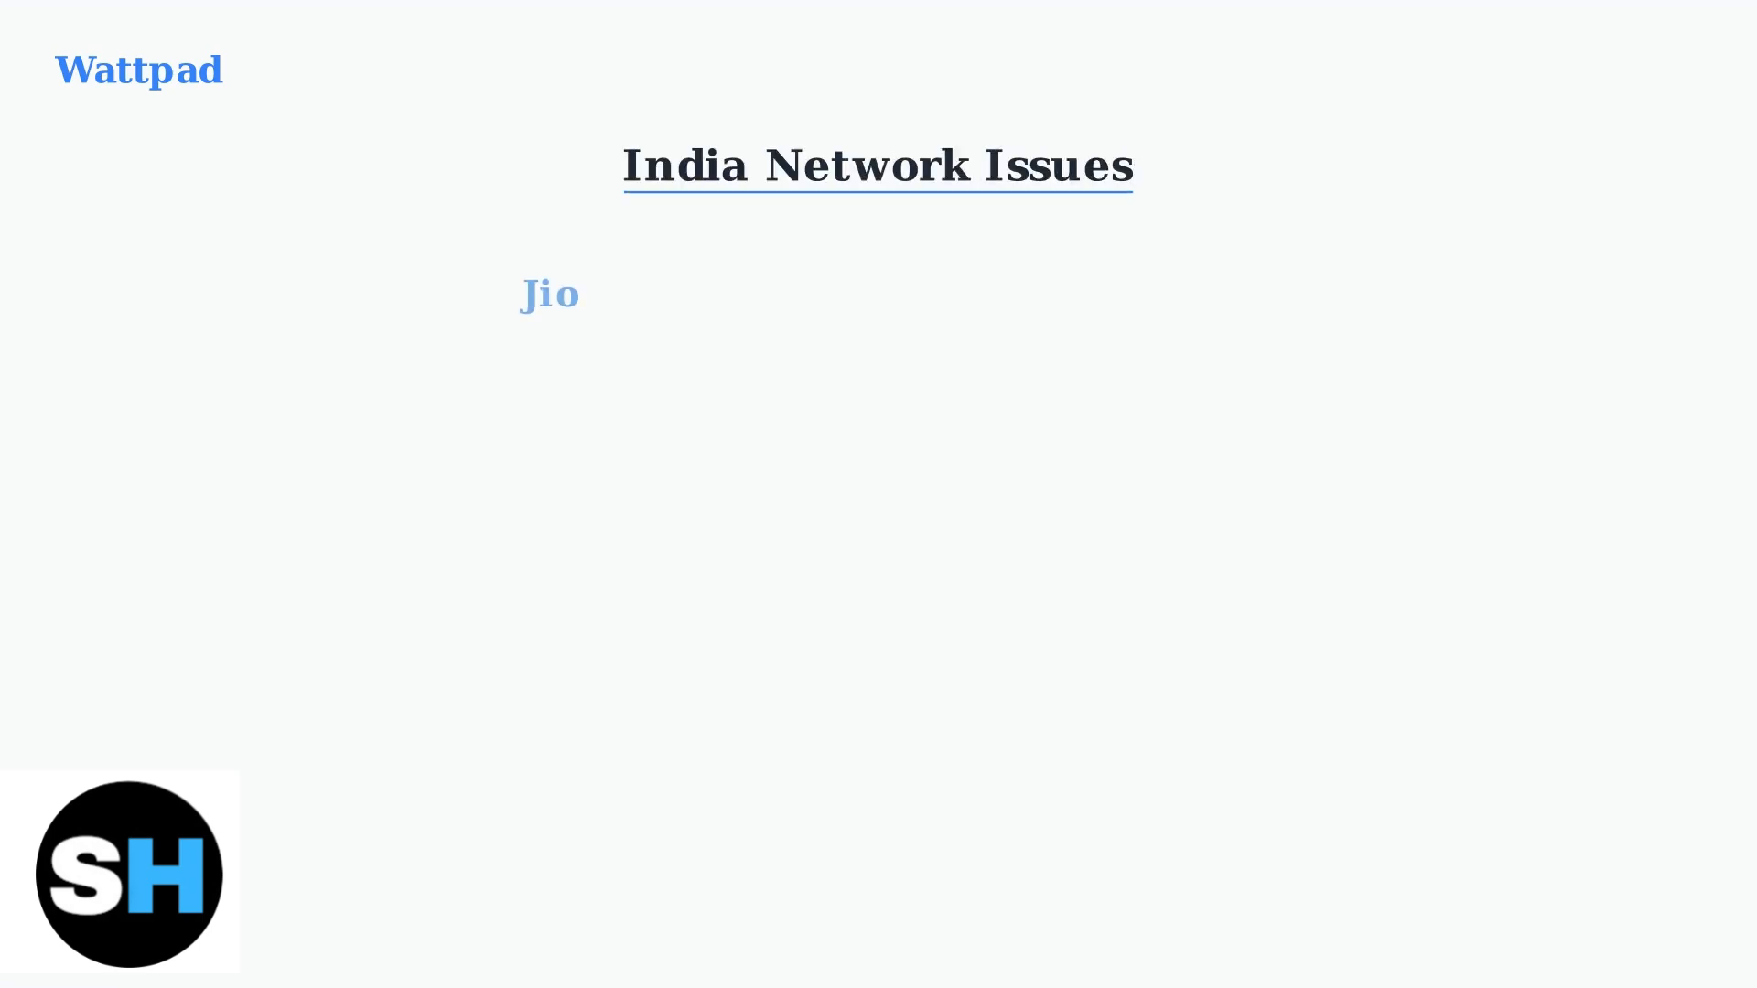
click(549, 293)
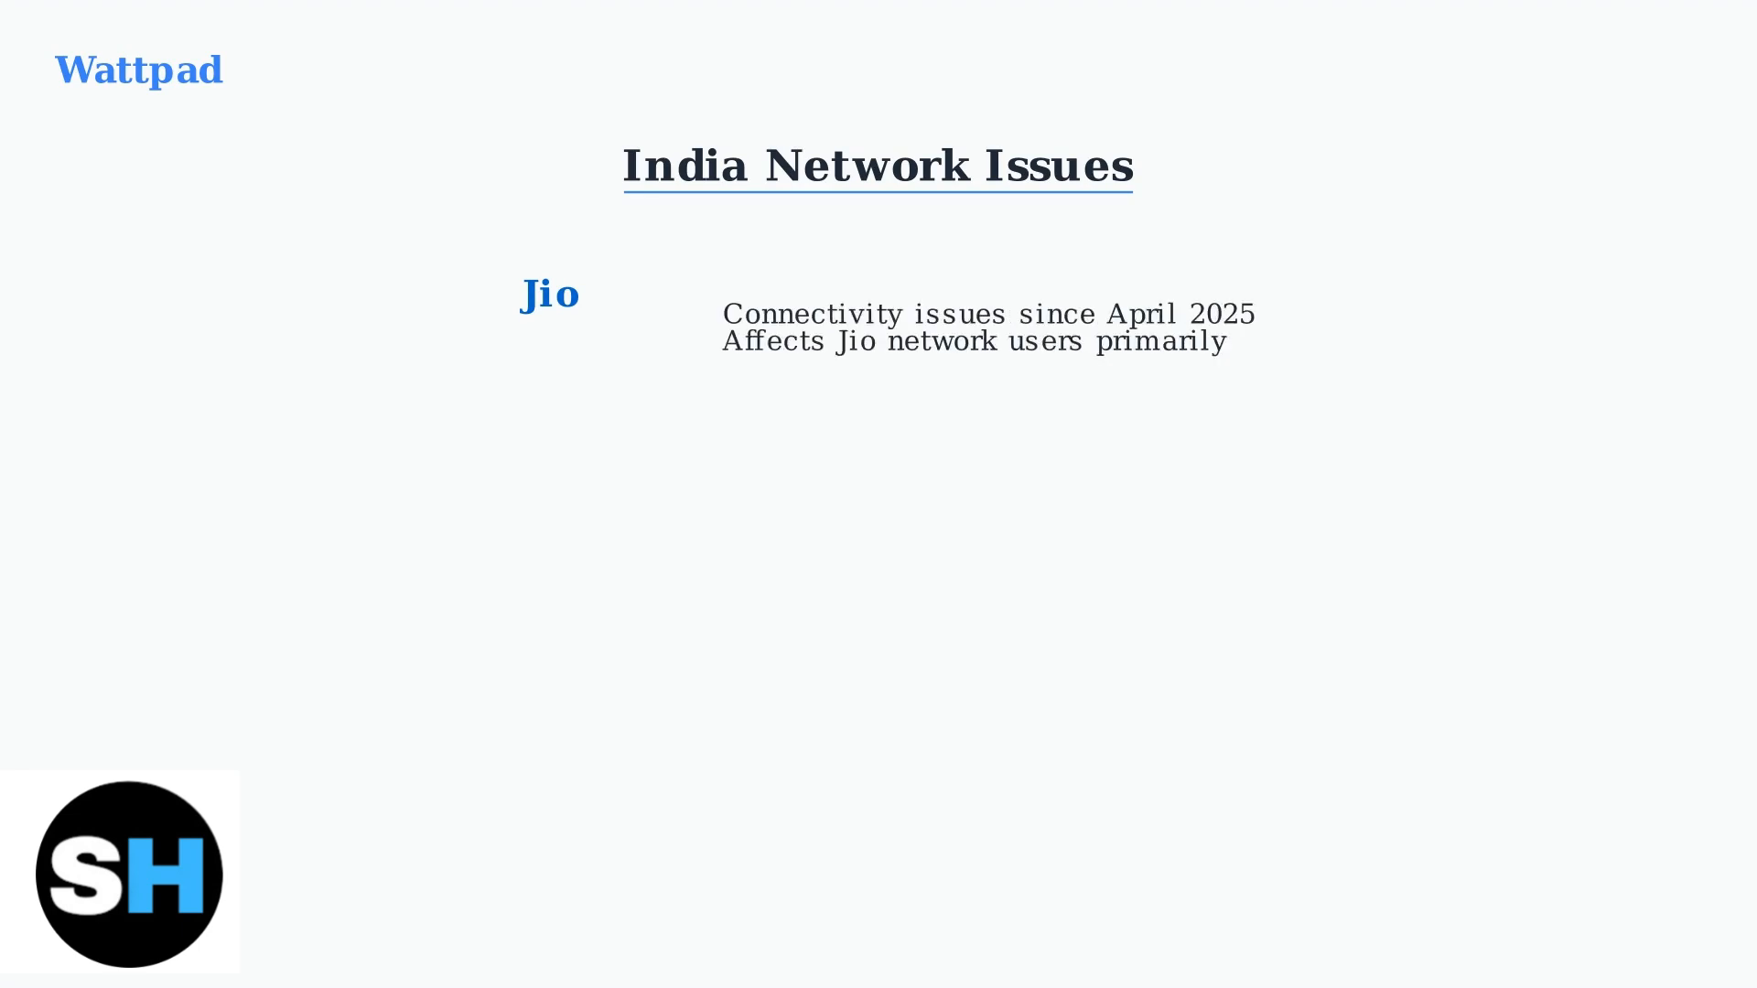